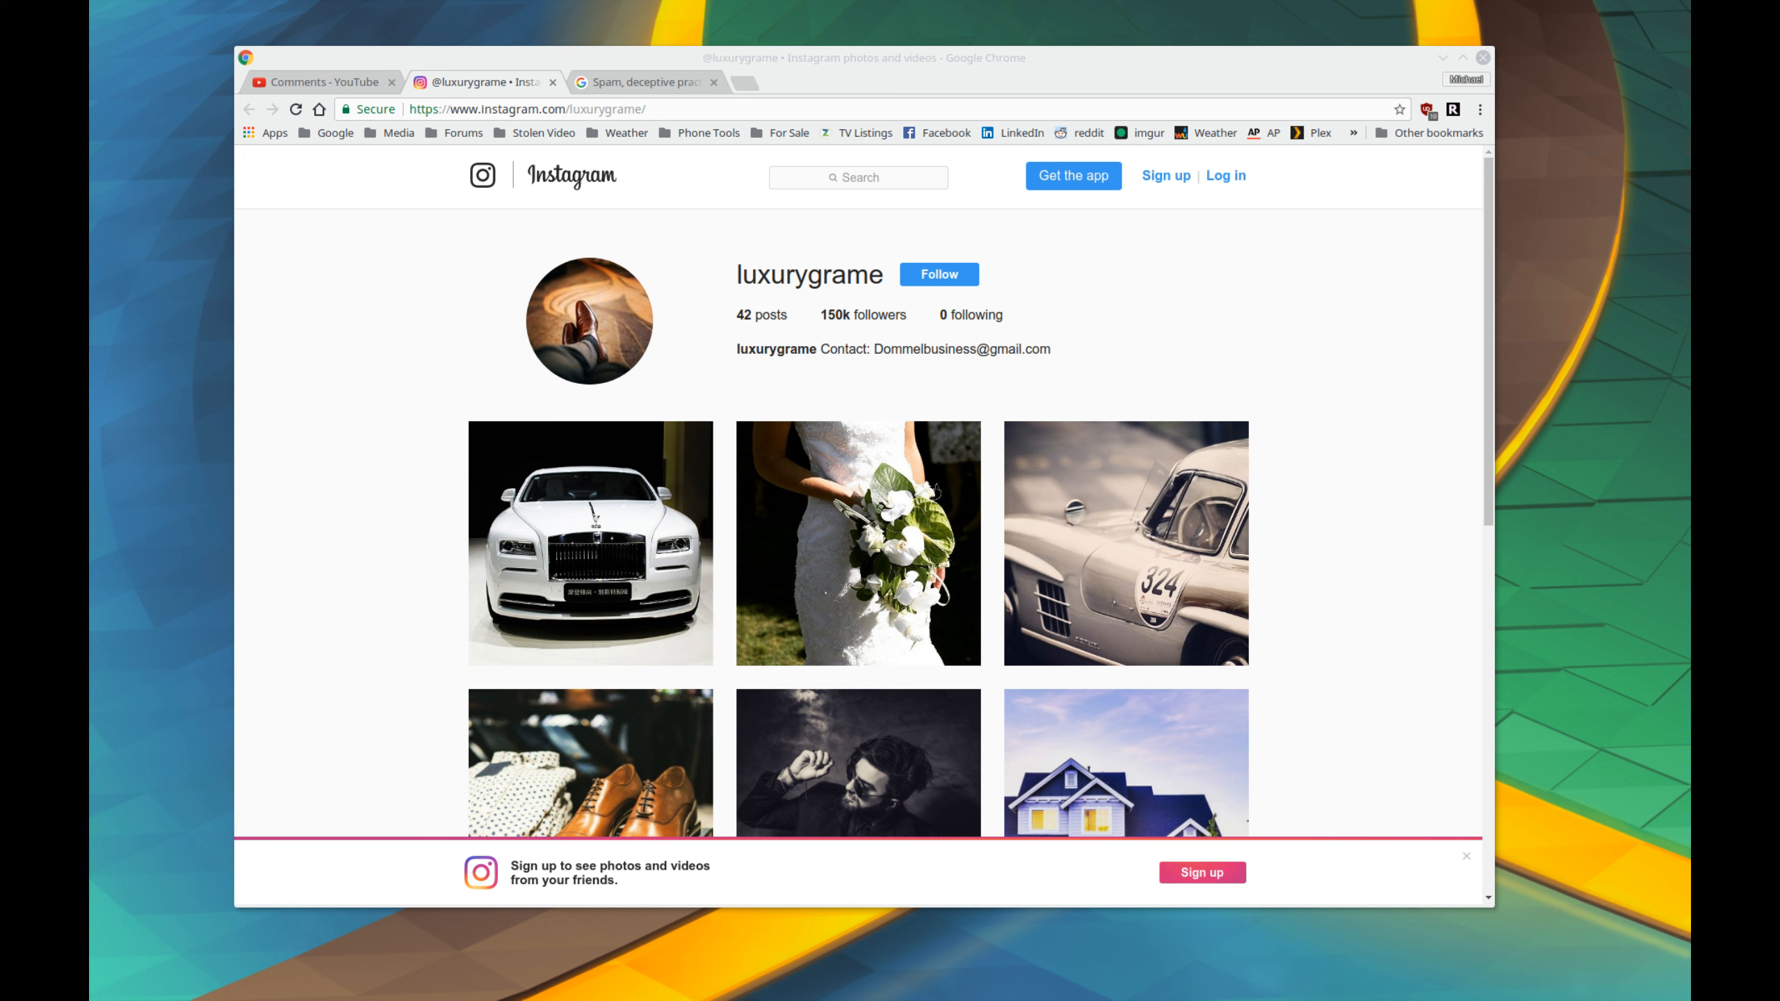
mouse_move(203, 458)
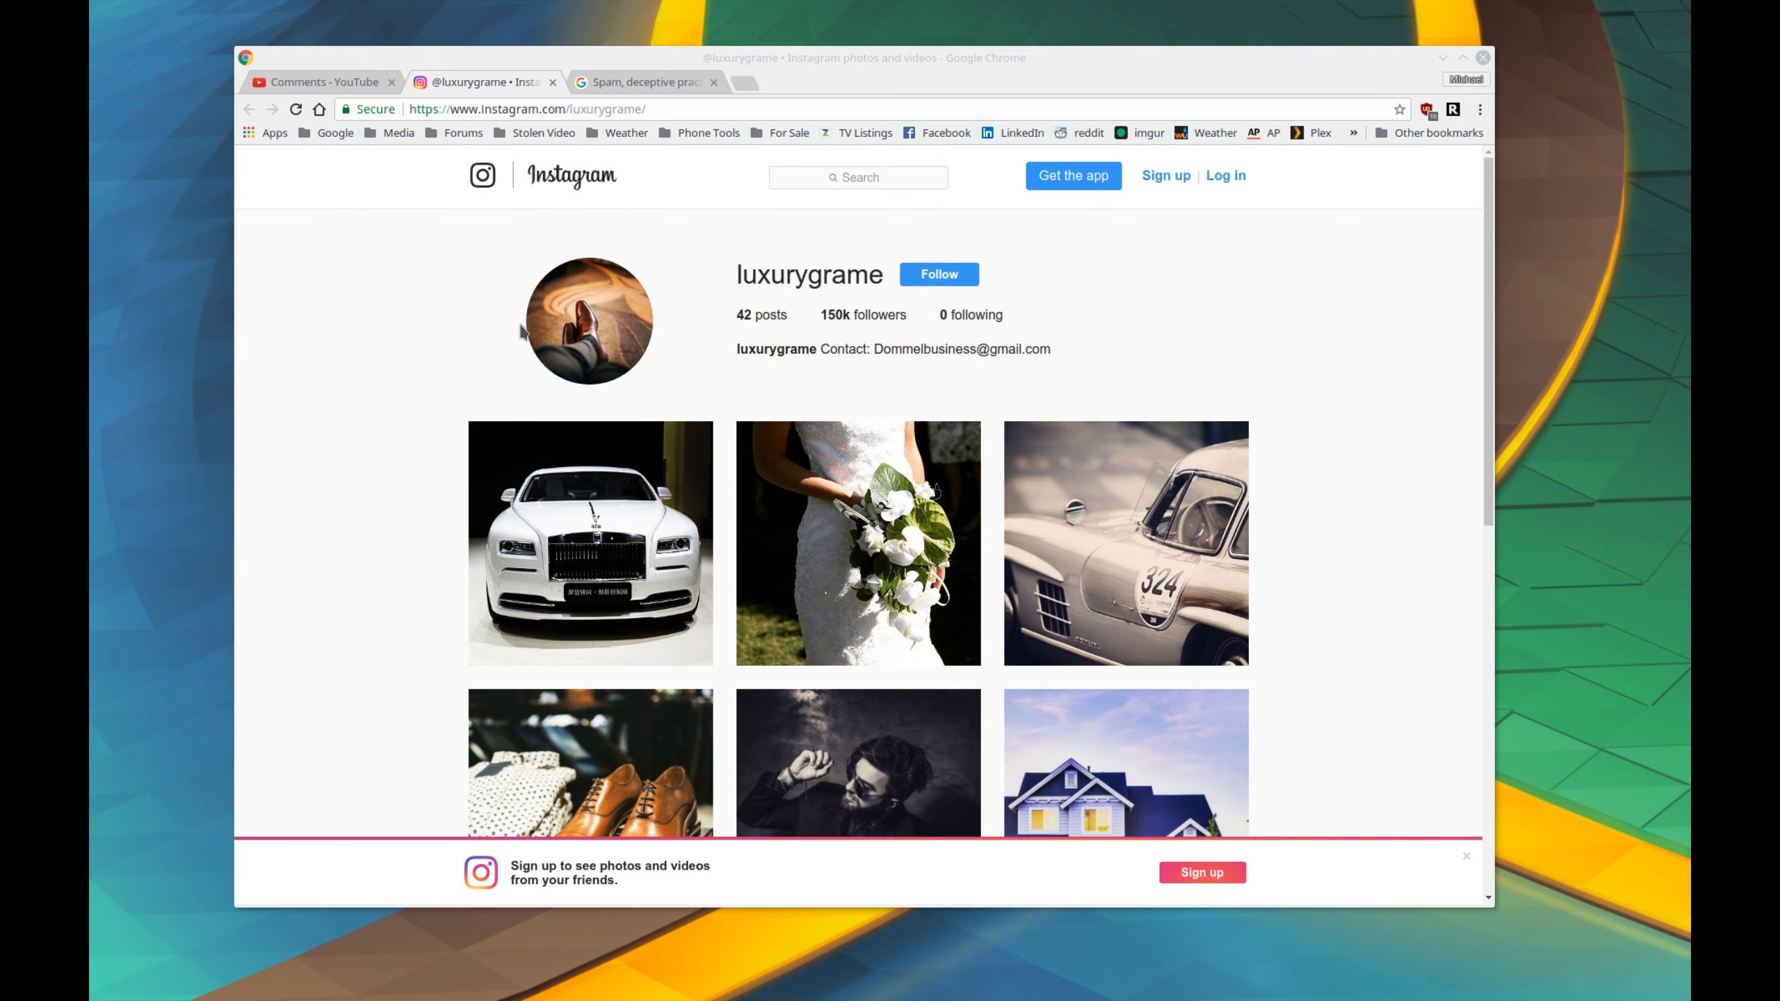
Load and browse more luxurygrame posts, then return to the profile header
scroll(down, 3)
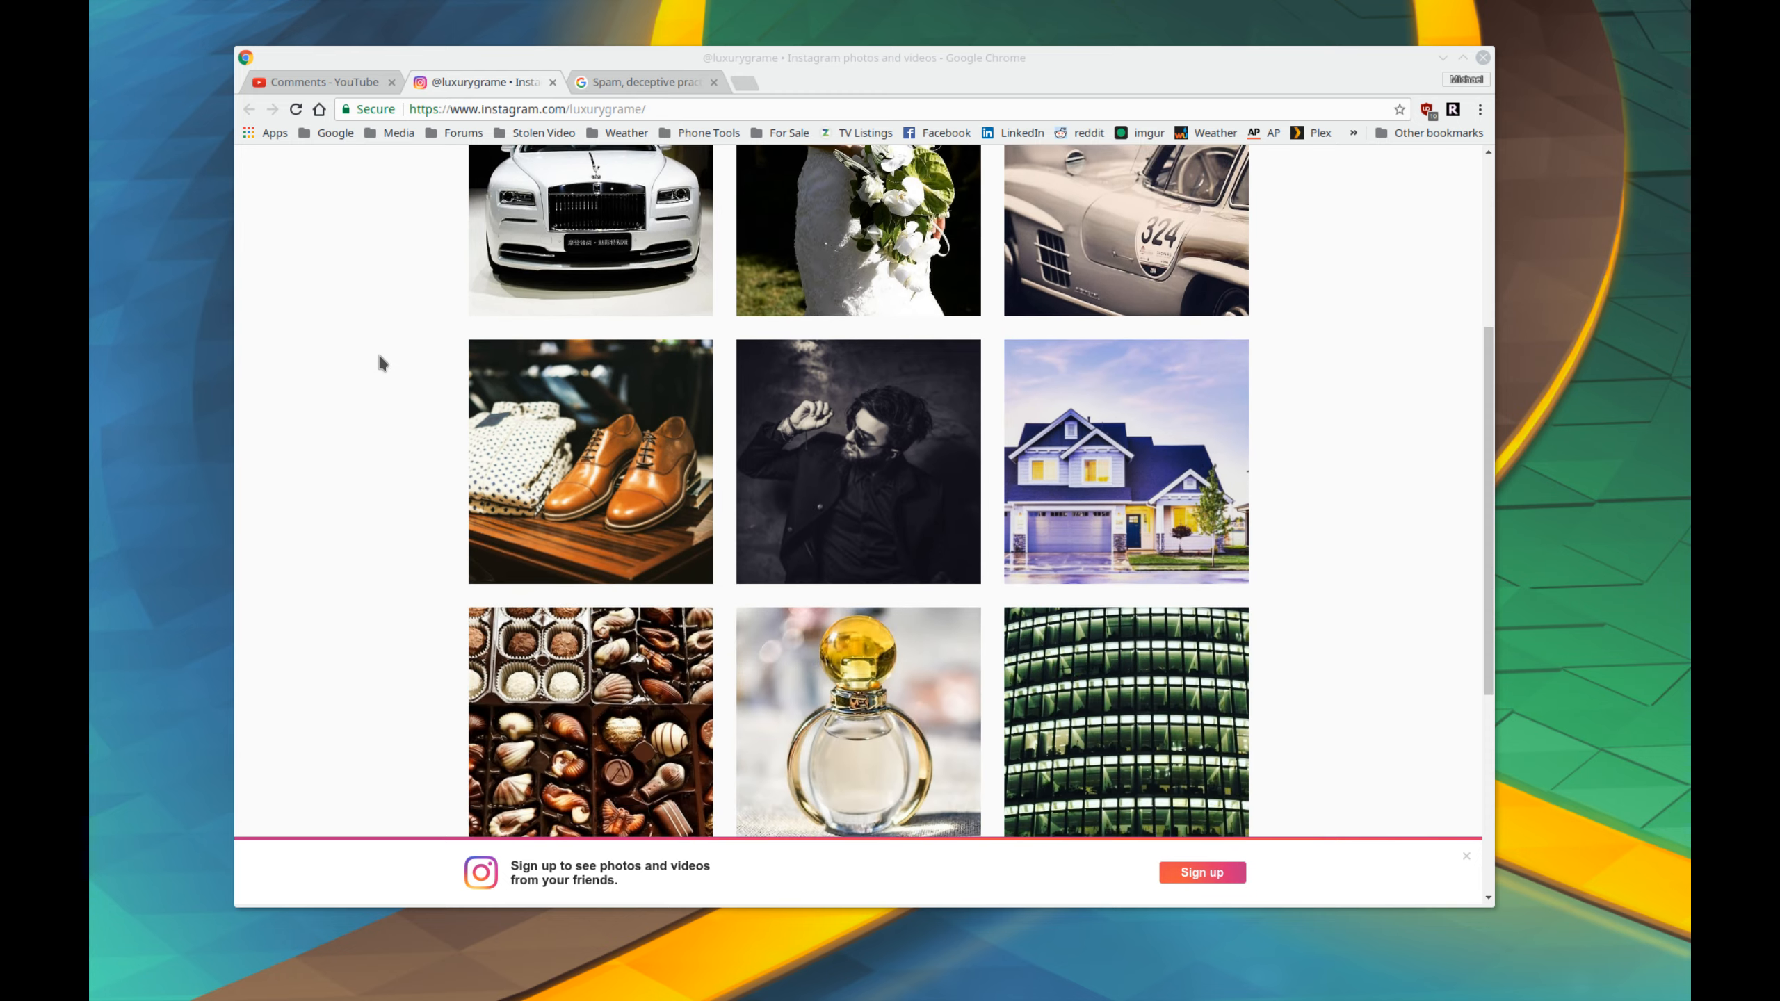
scroll(down, 3)
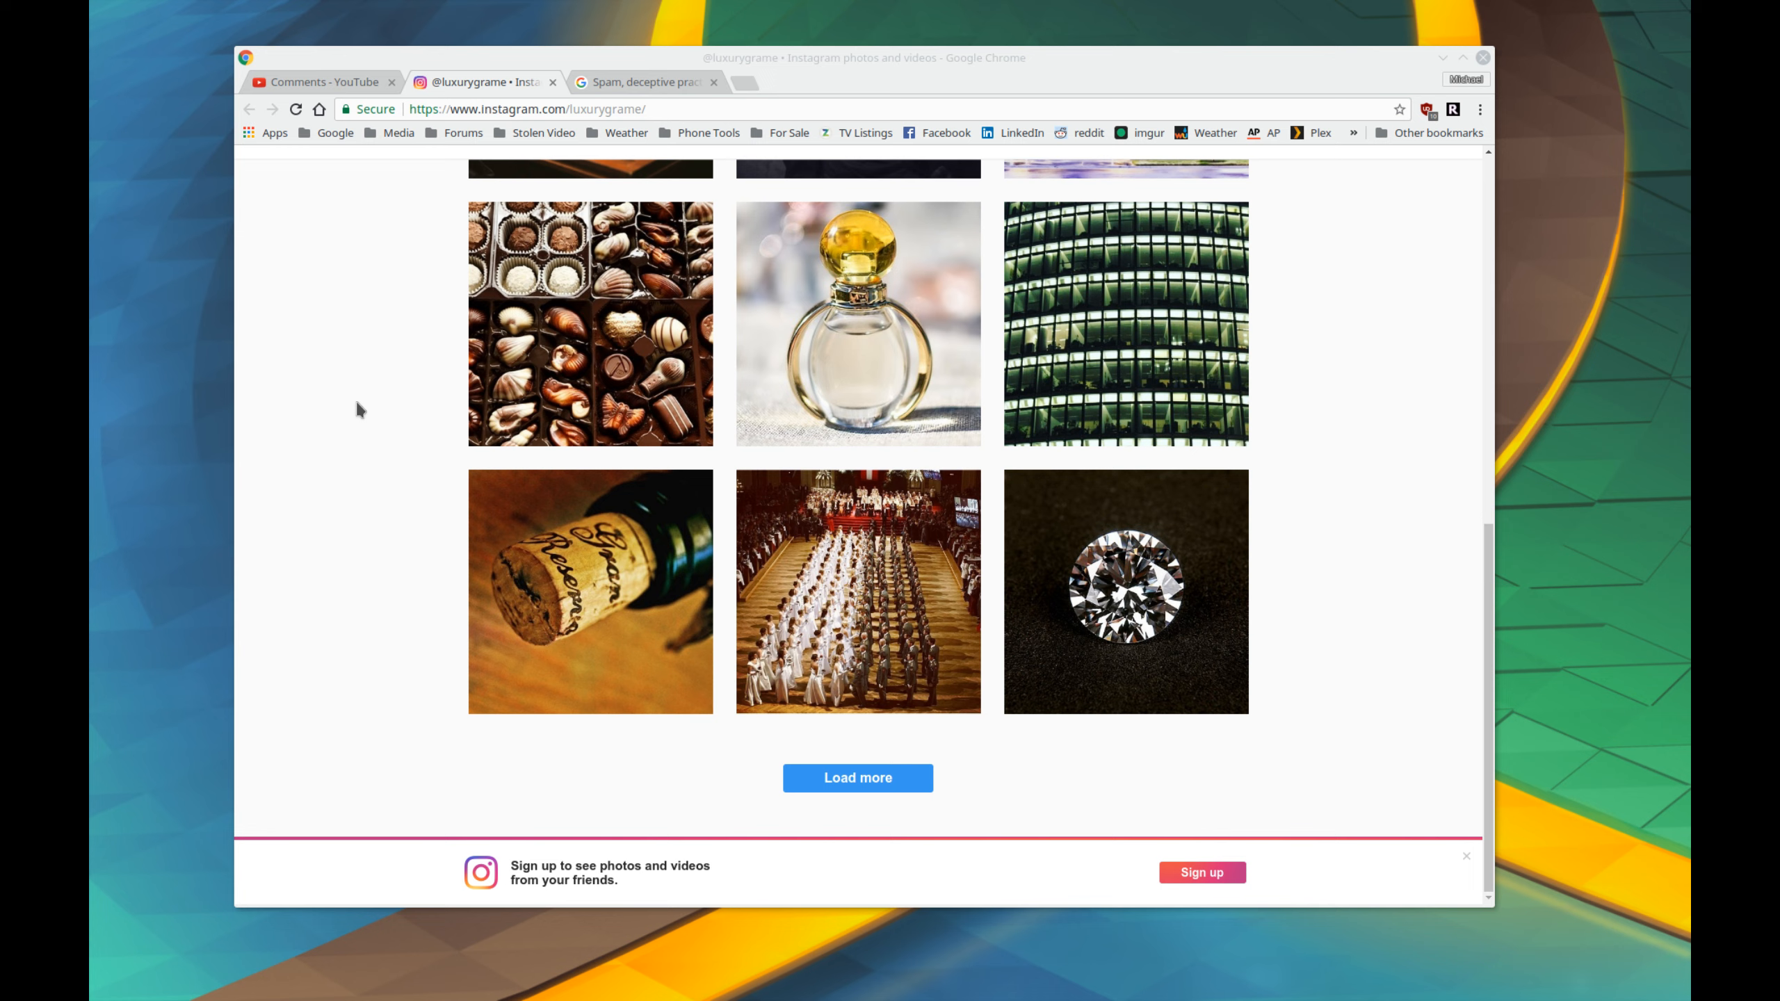
click(858, 778)
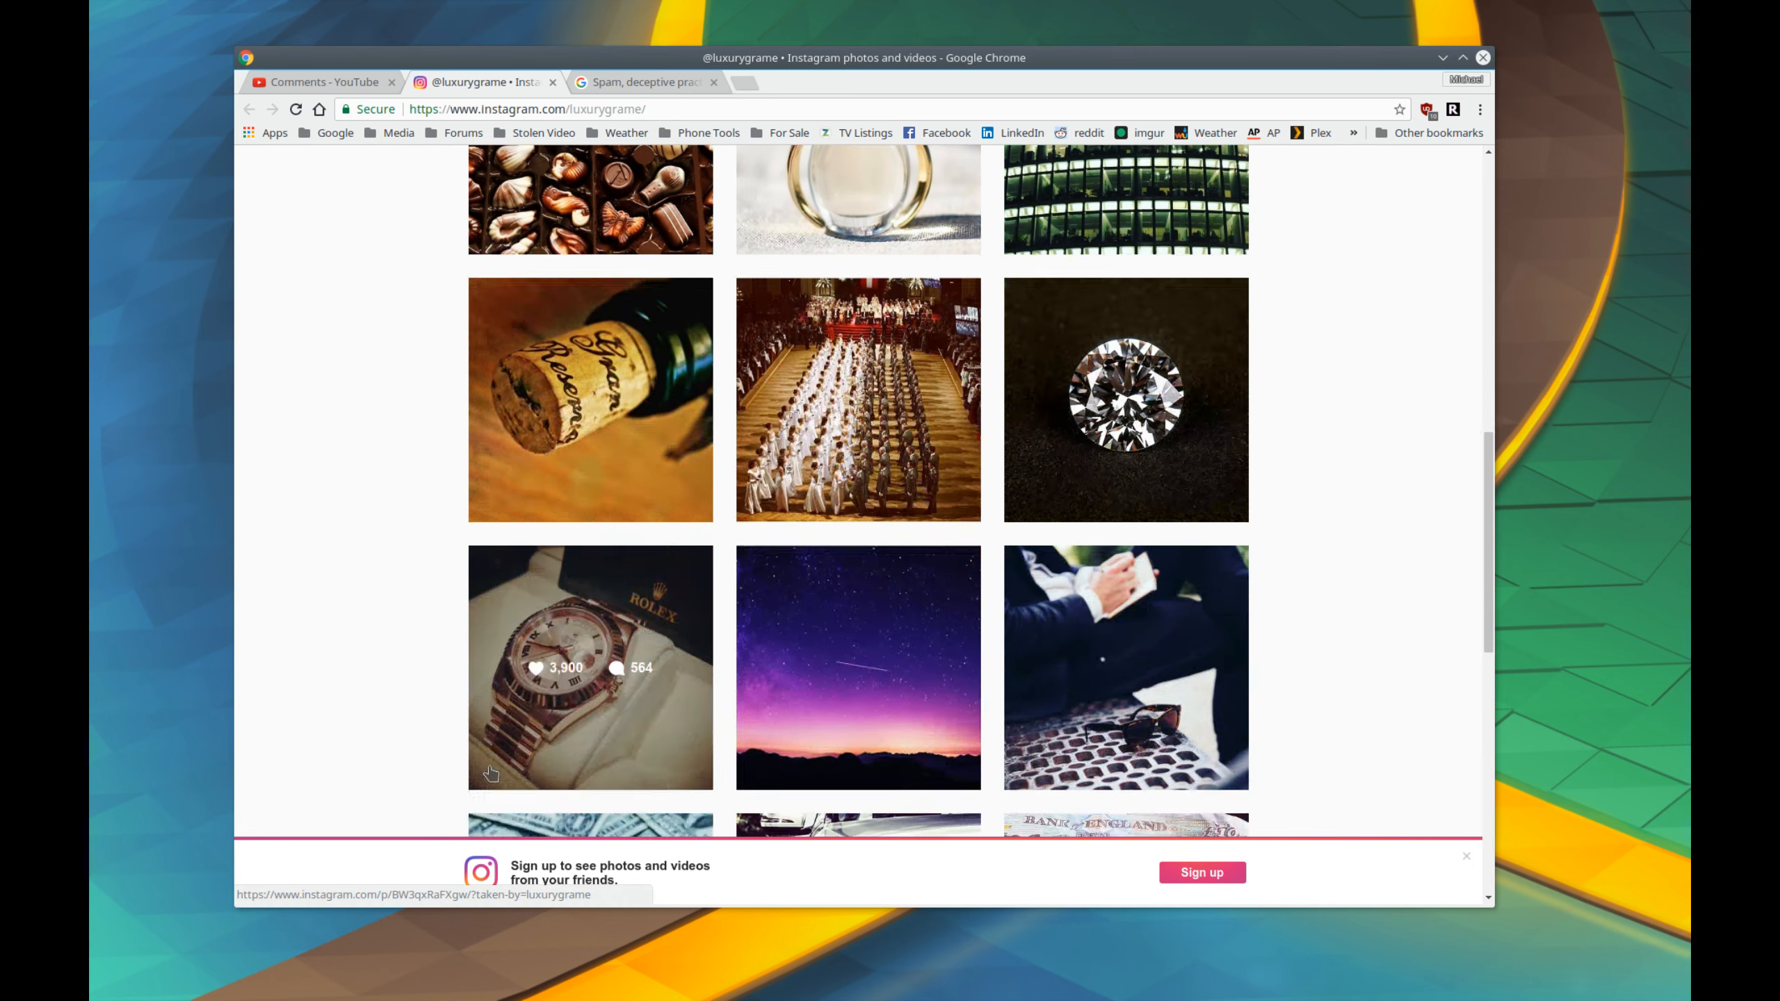
scroll(down, 3)
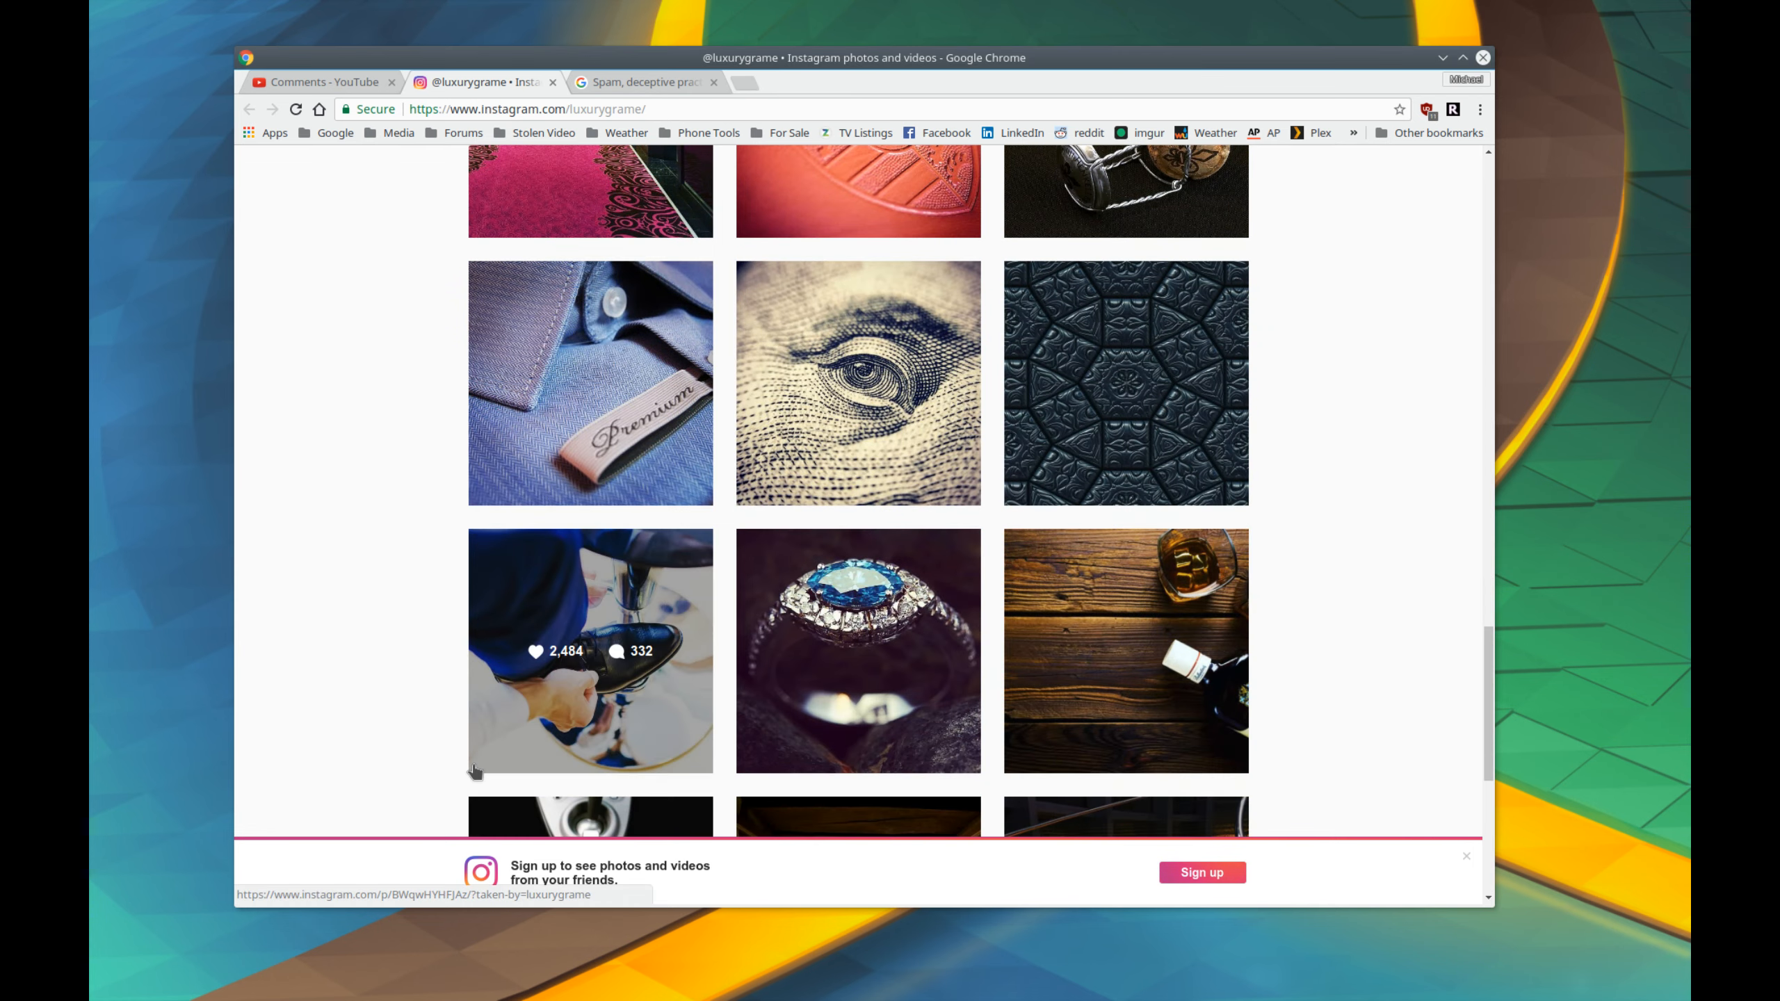
scroll(down, 3)
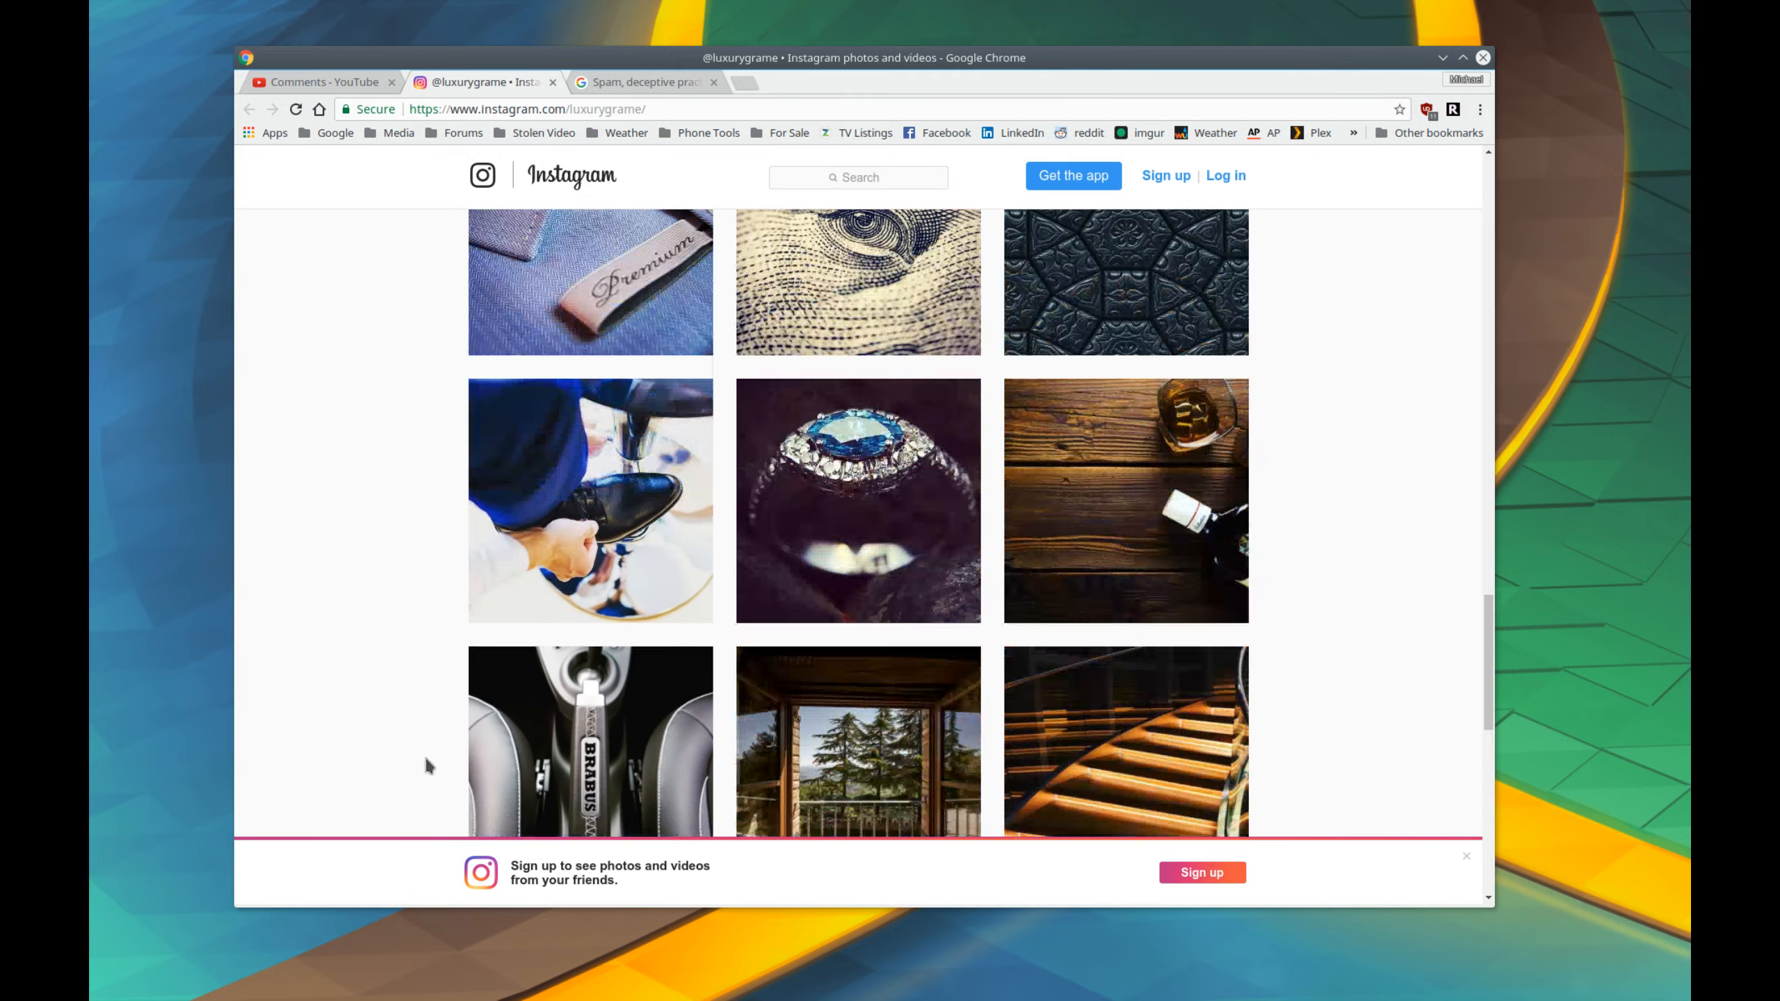
scroll(up, 3)
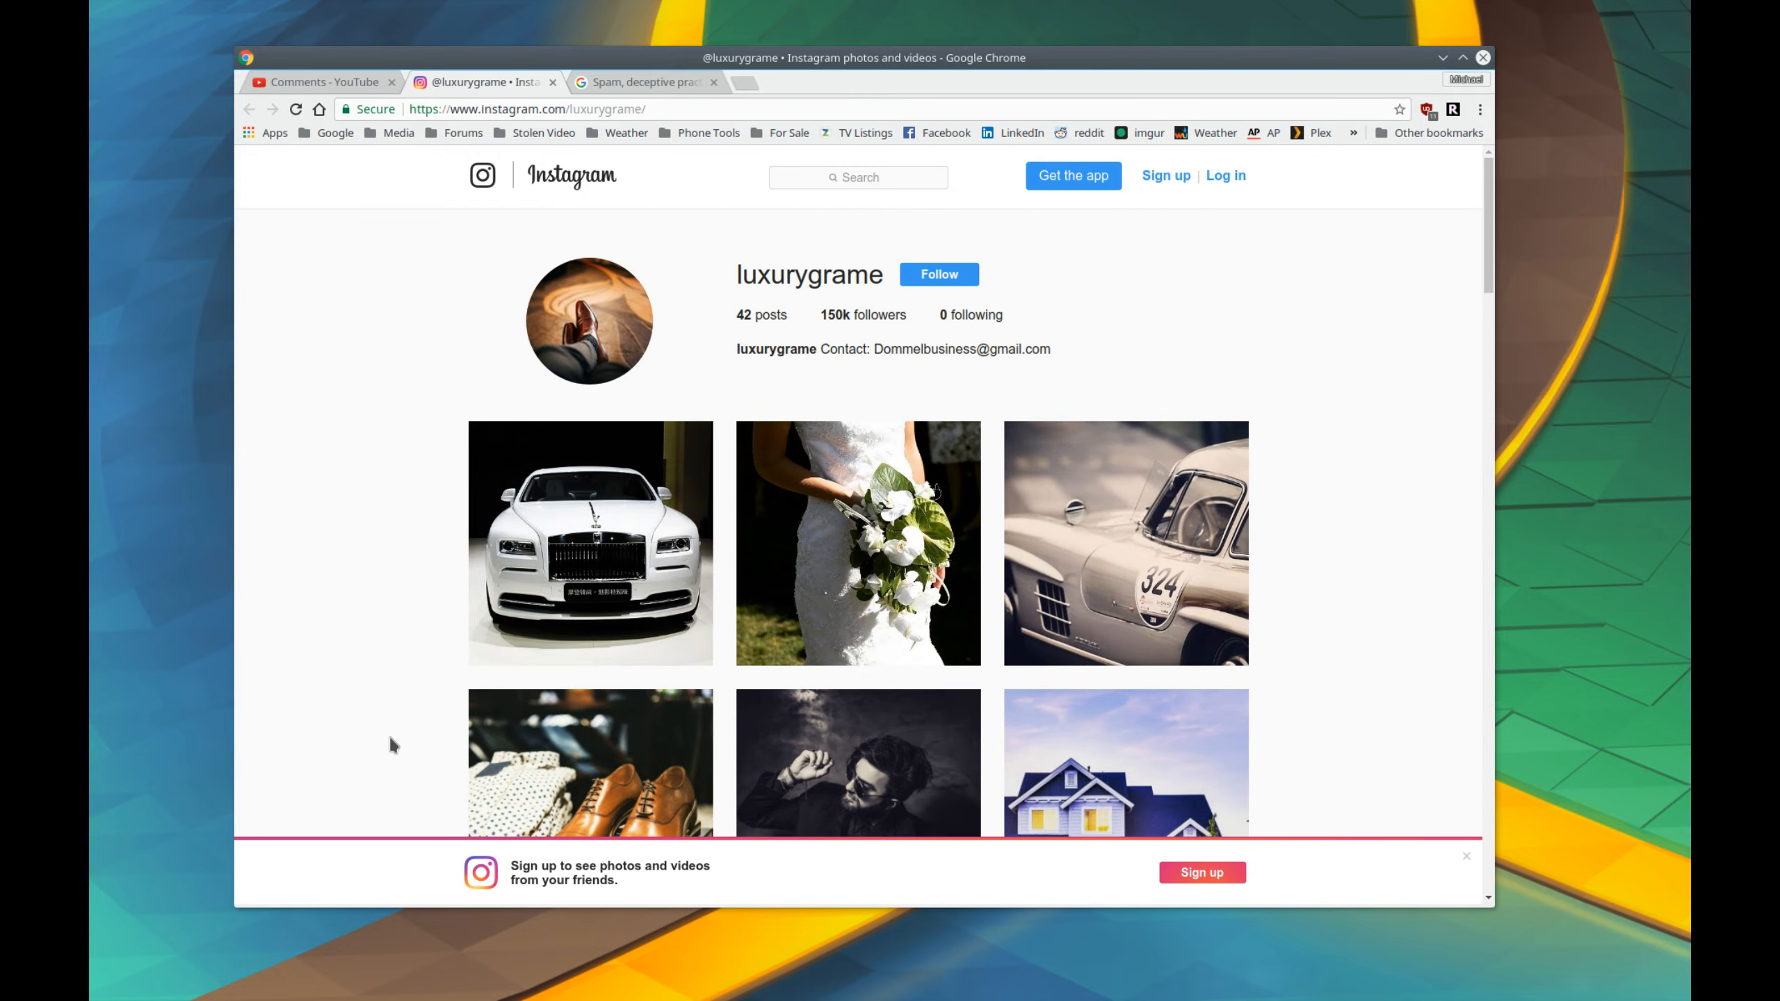
mouse_move(408, 539)
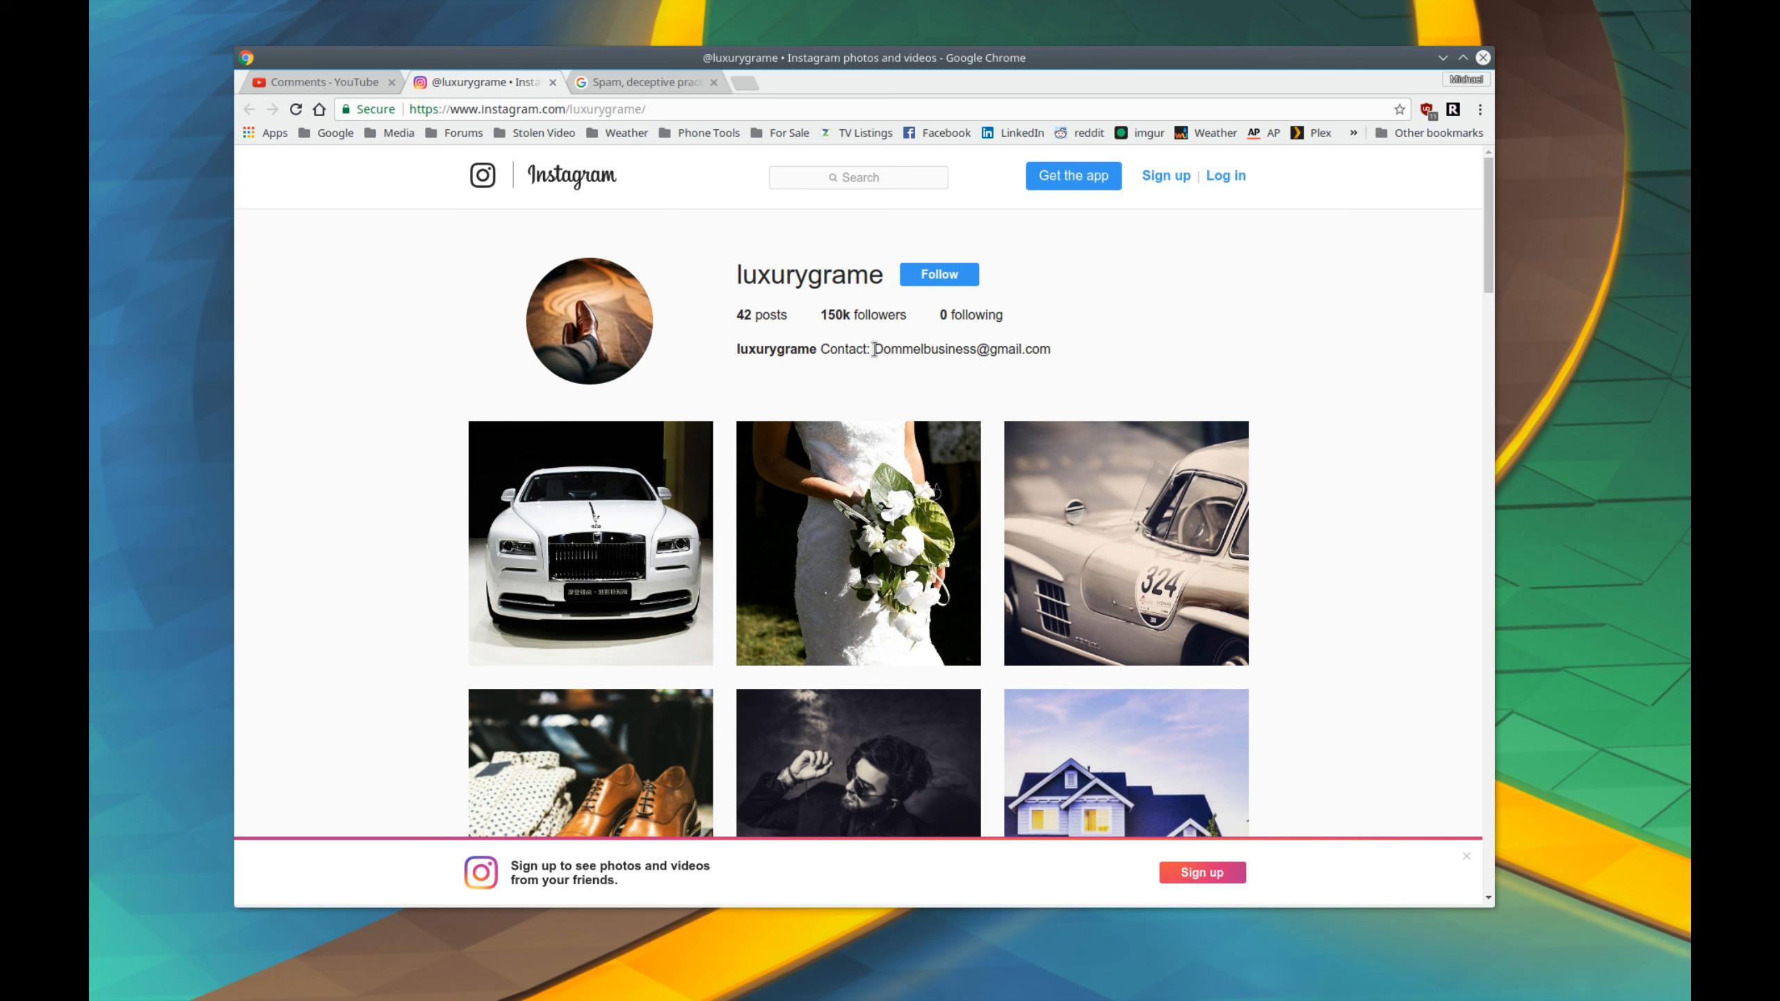
mouse_move(1166, 349)
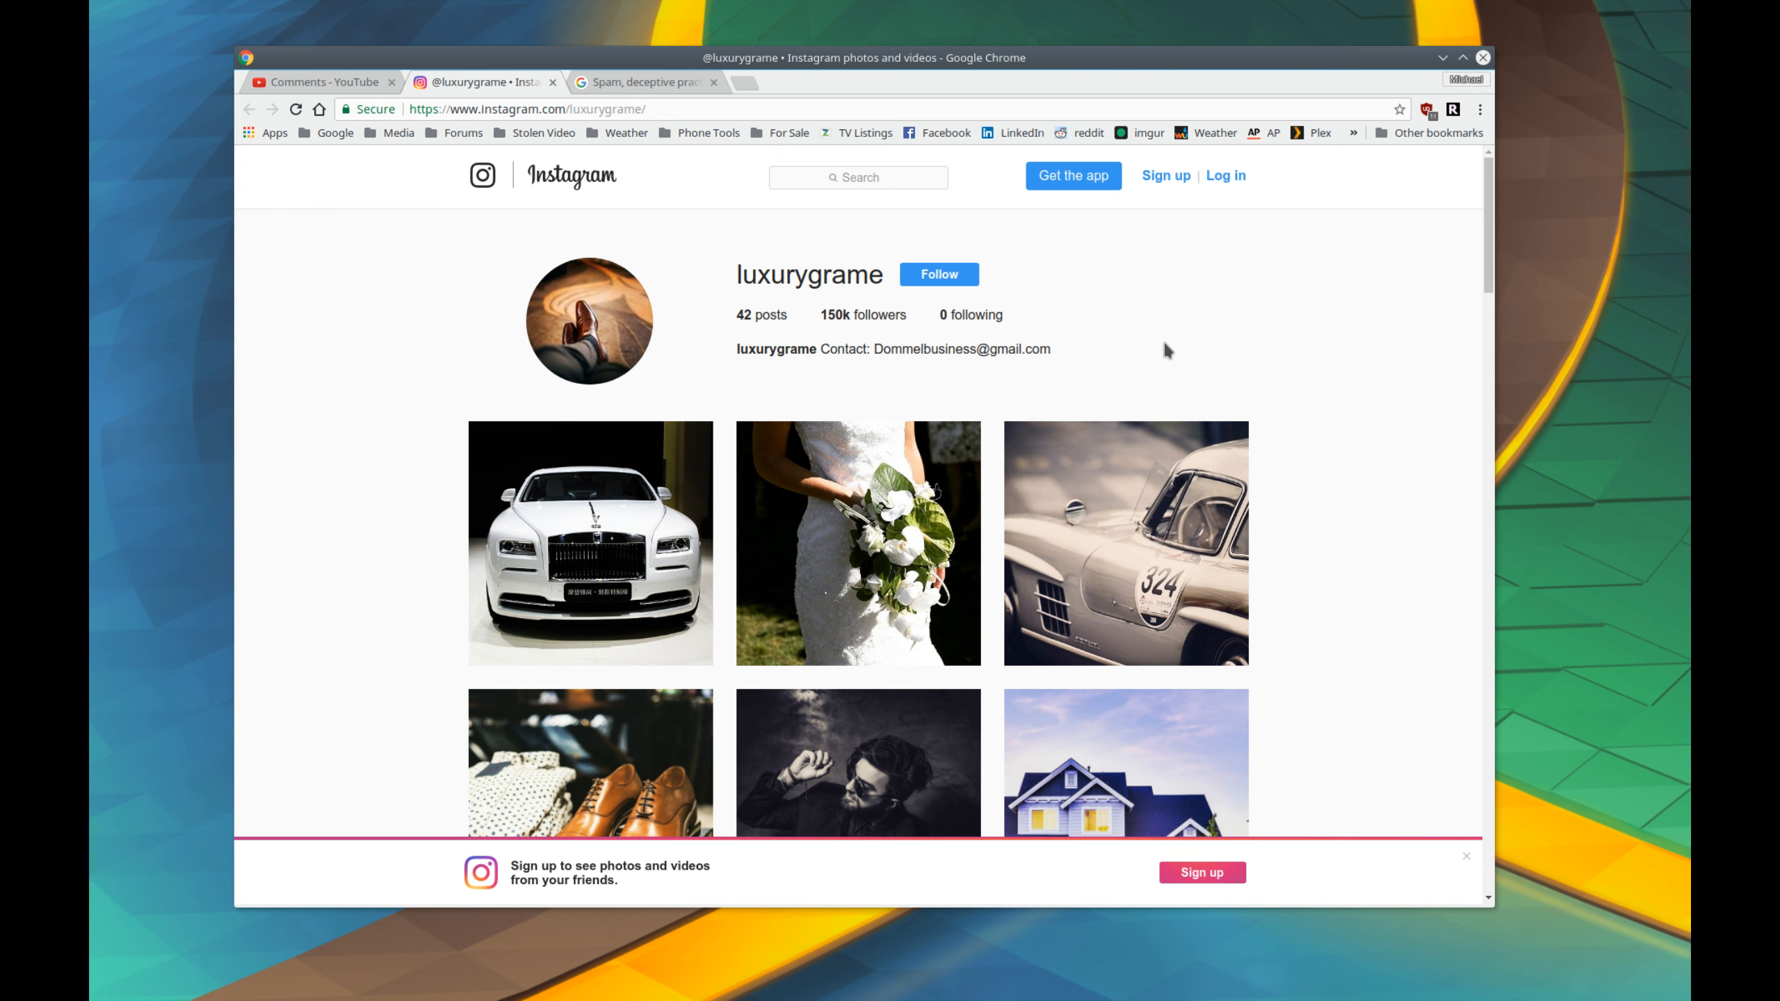
mouse_move(1184, 346)
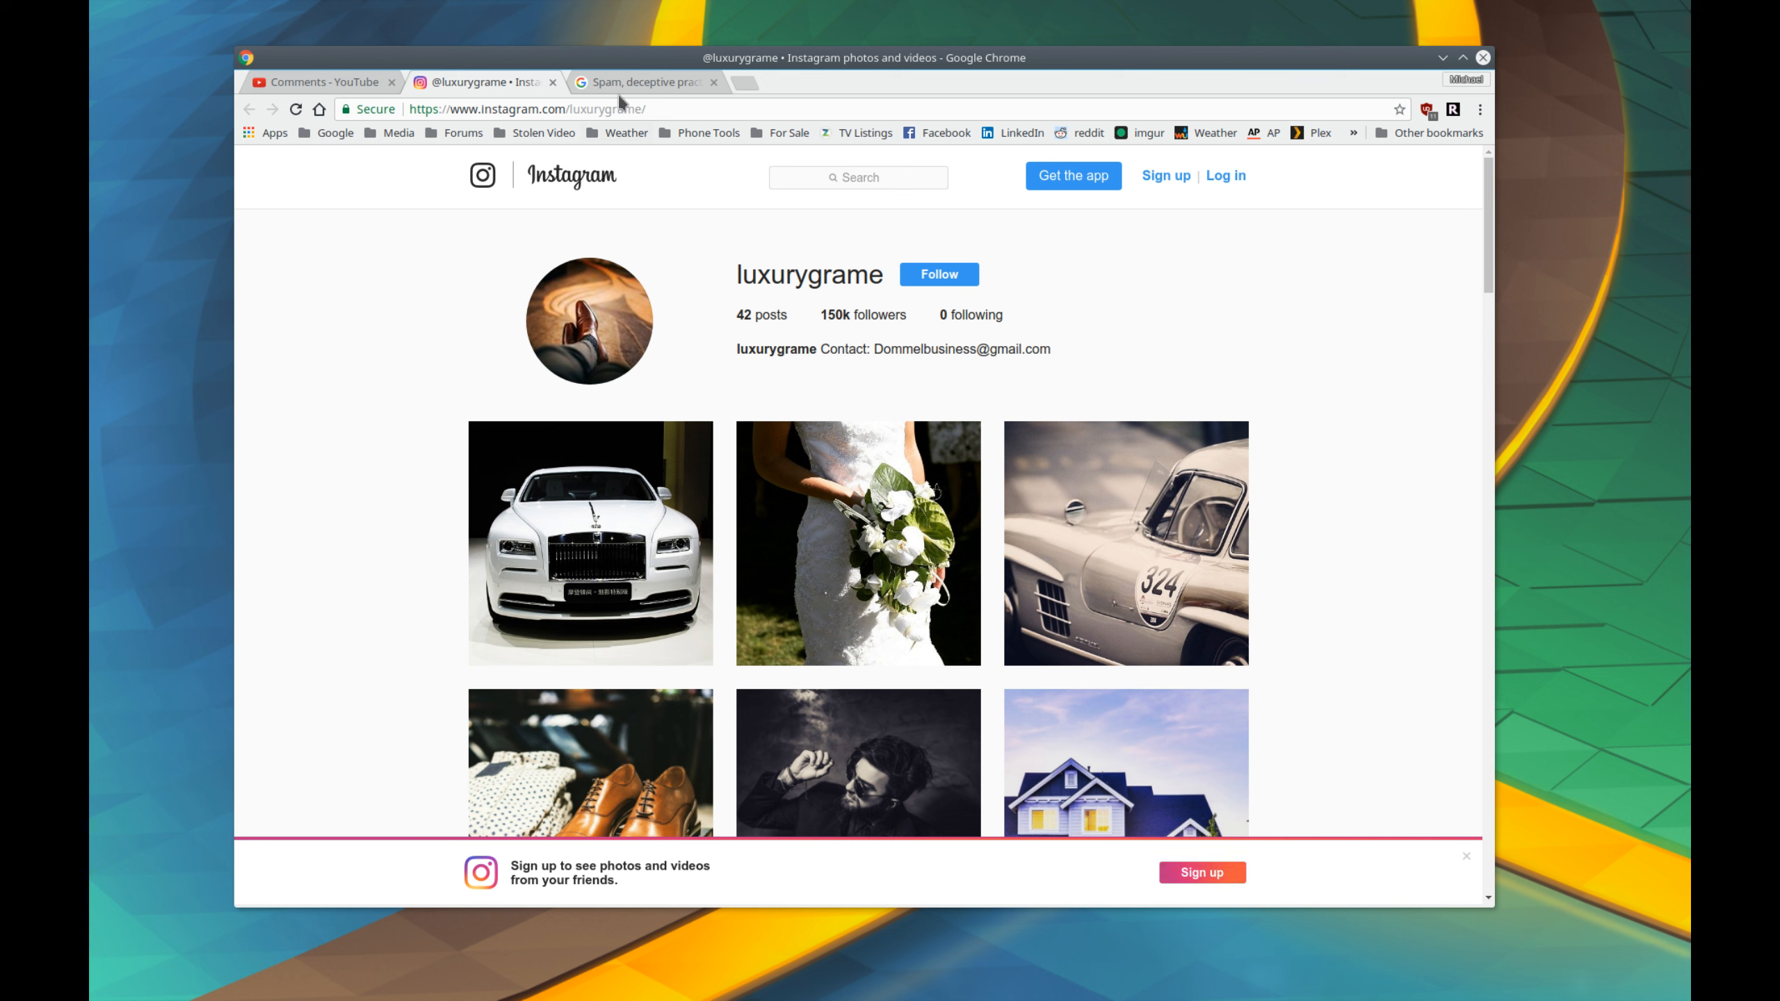
mouse_move(629, 91)
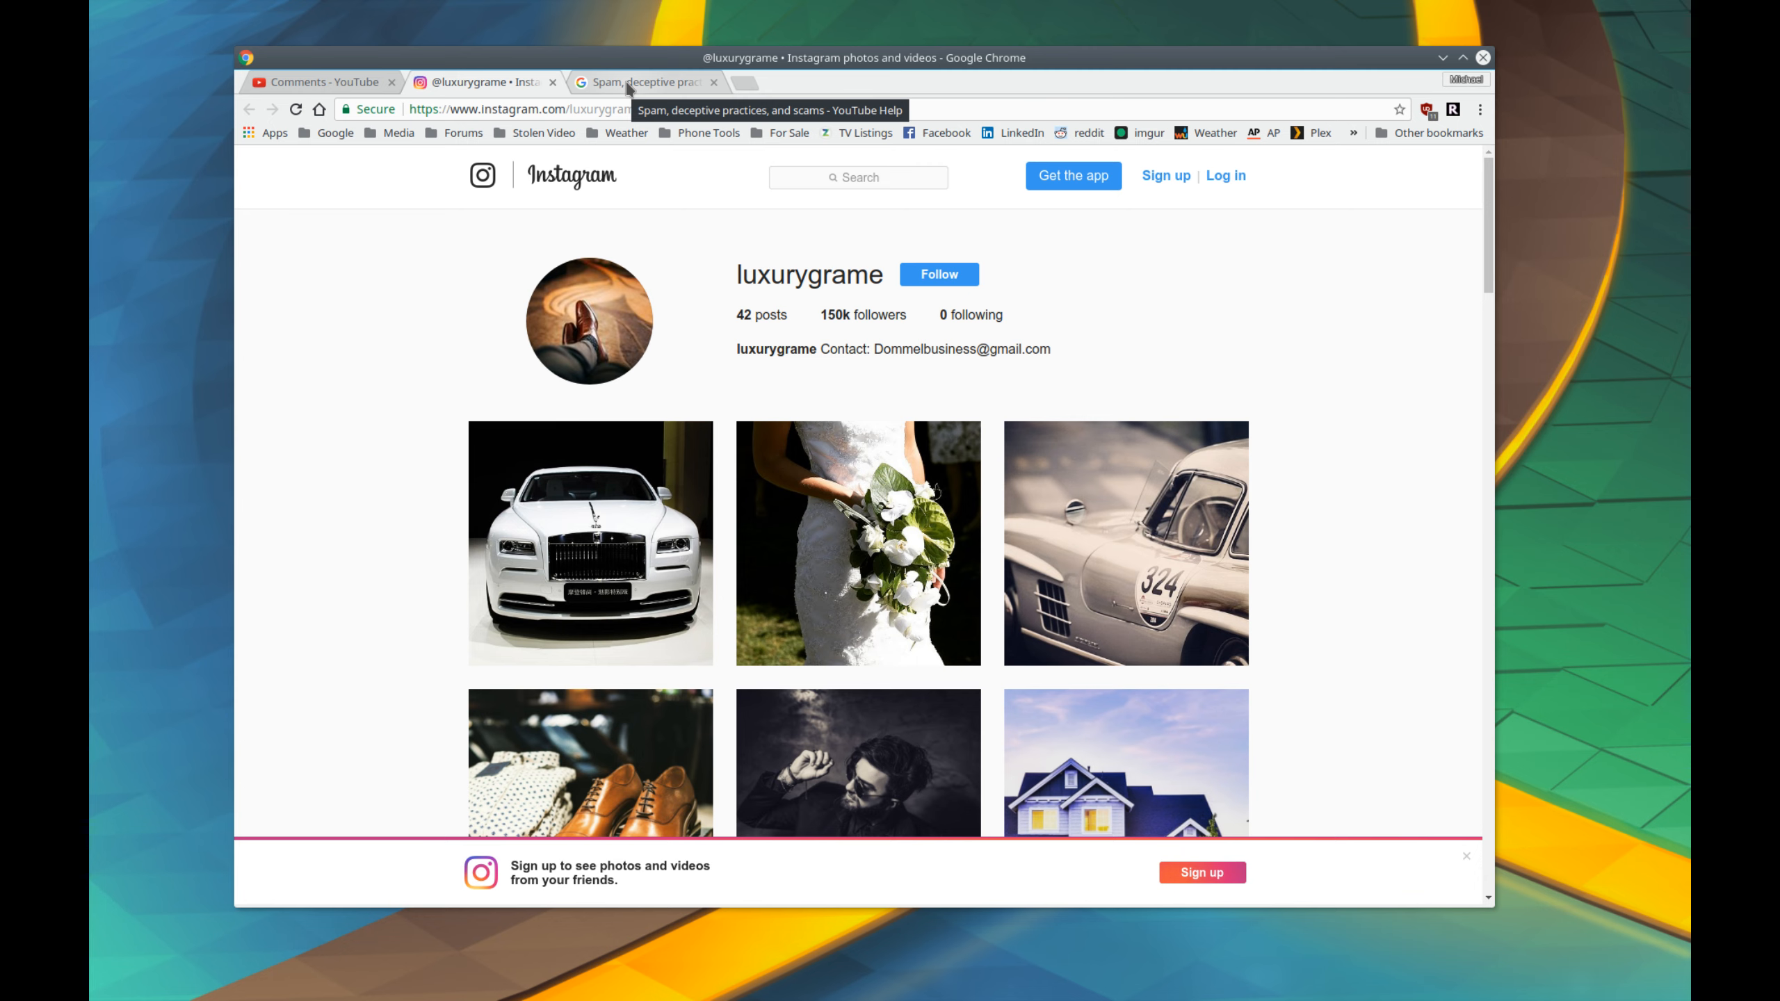
Show the YouTube spam policy tab with the off-site traffic sentence highlighted
click(641, 81)
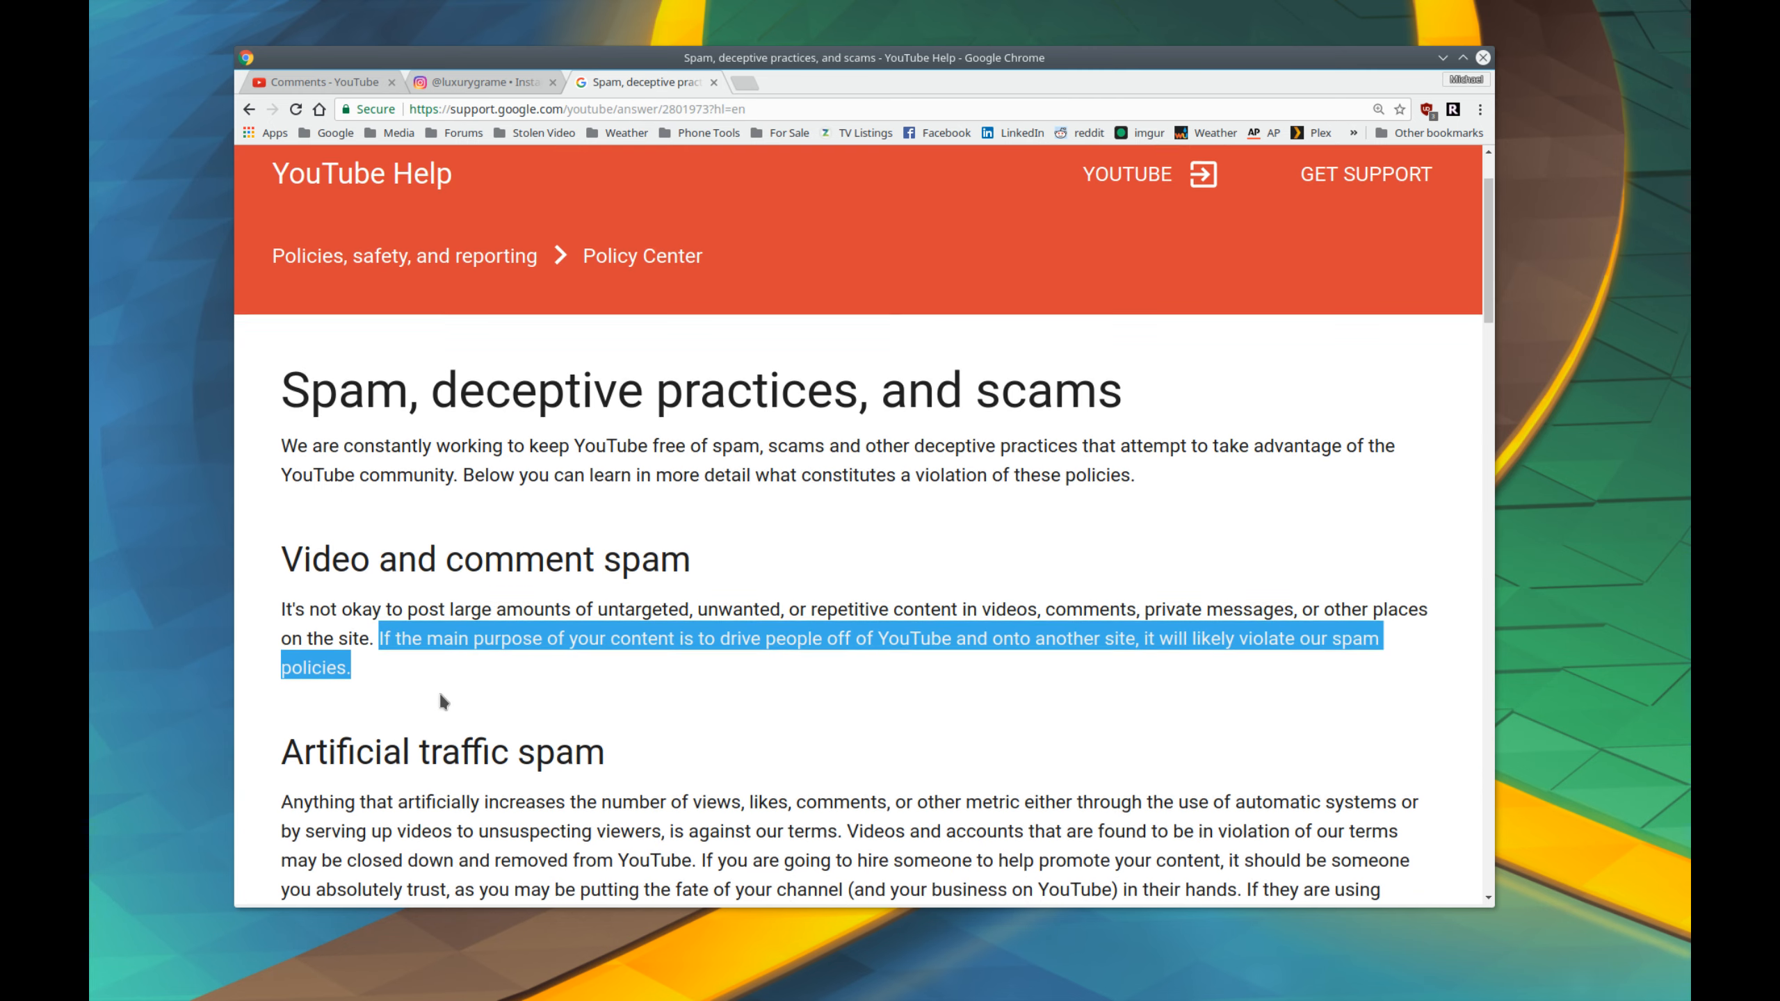
scroll(down, 3)
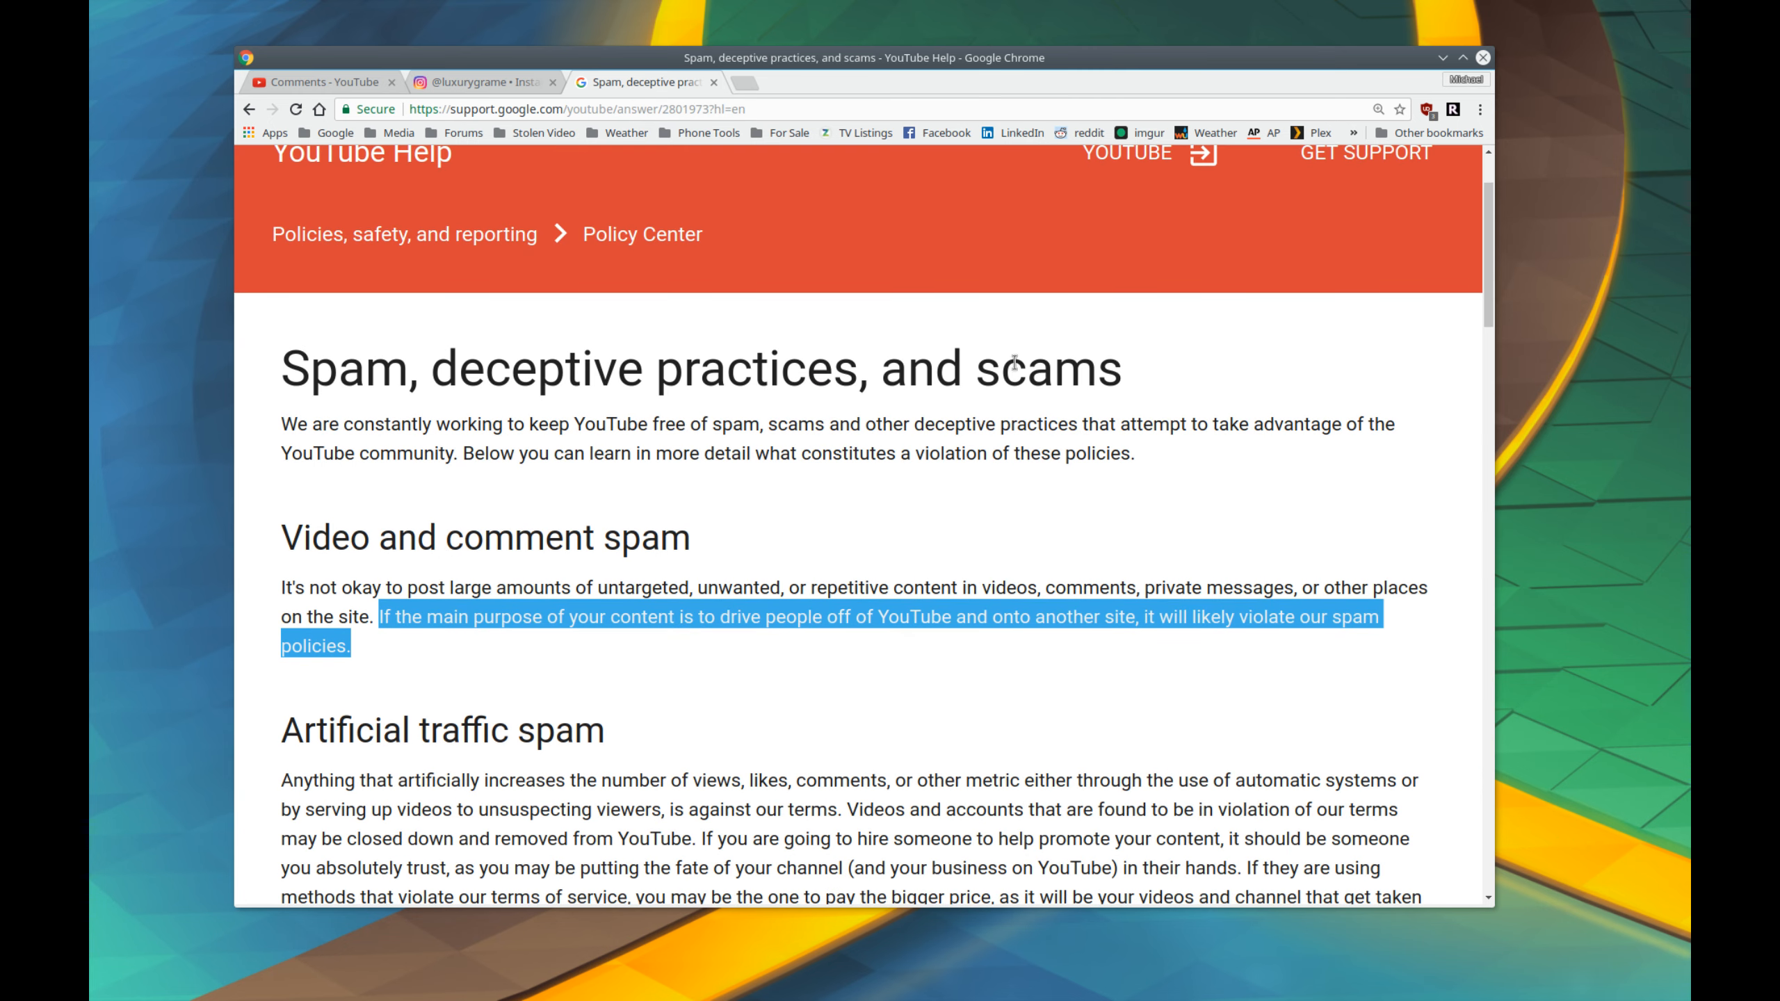
mouse_move(502, 560)
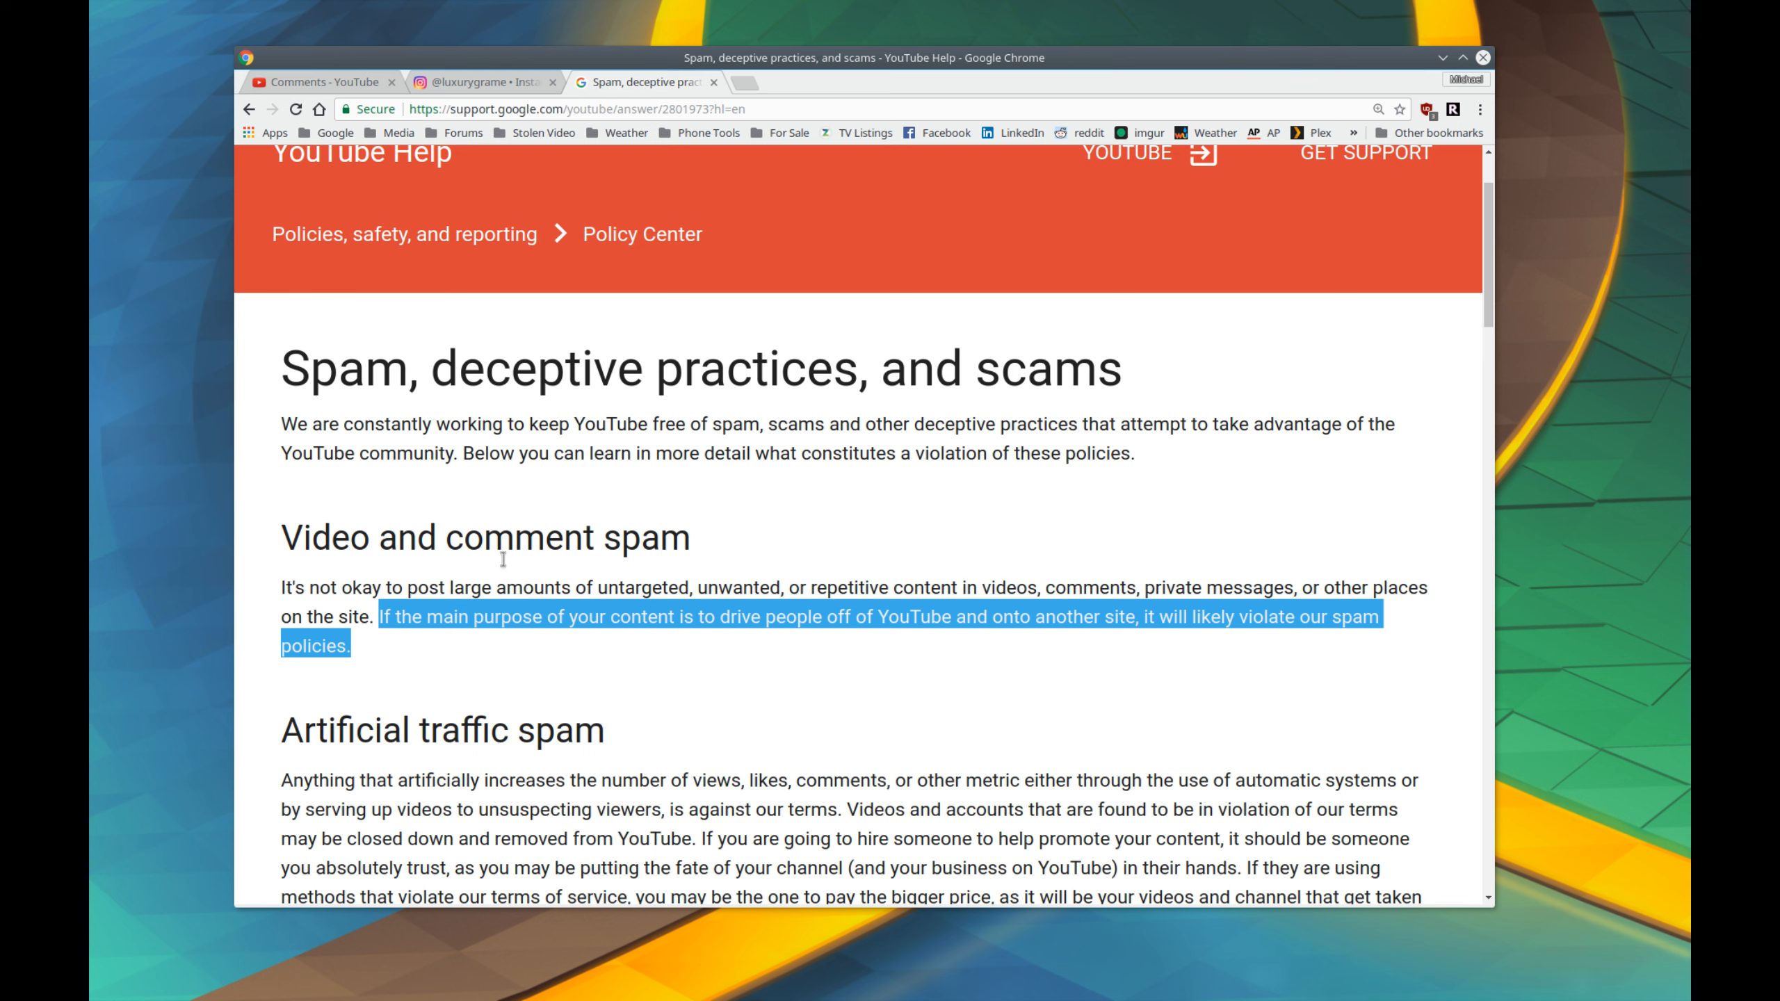
mouse_move(598, 626)
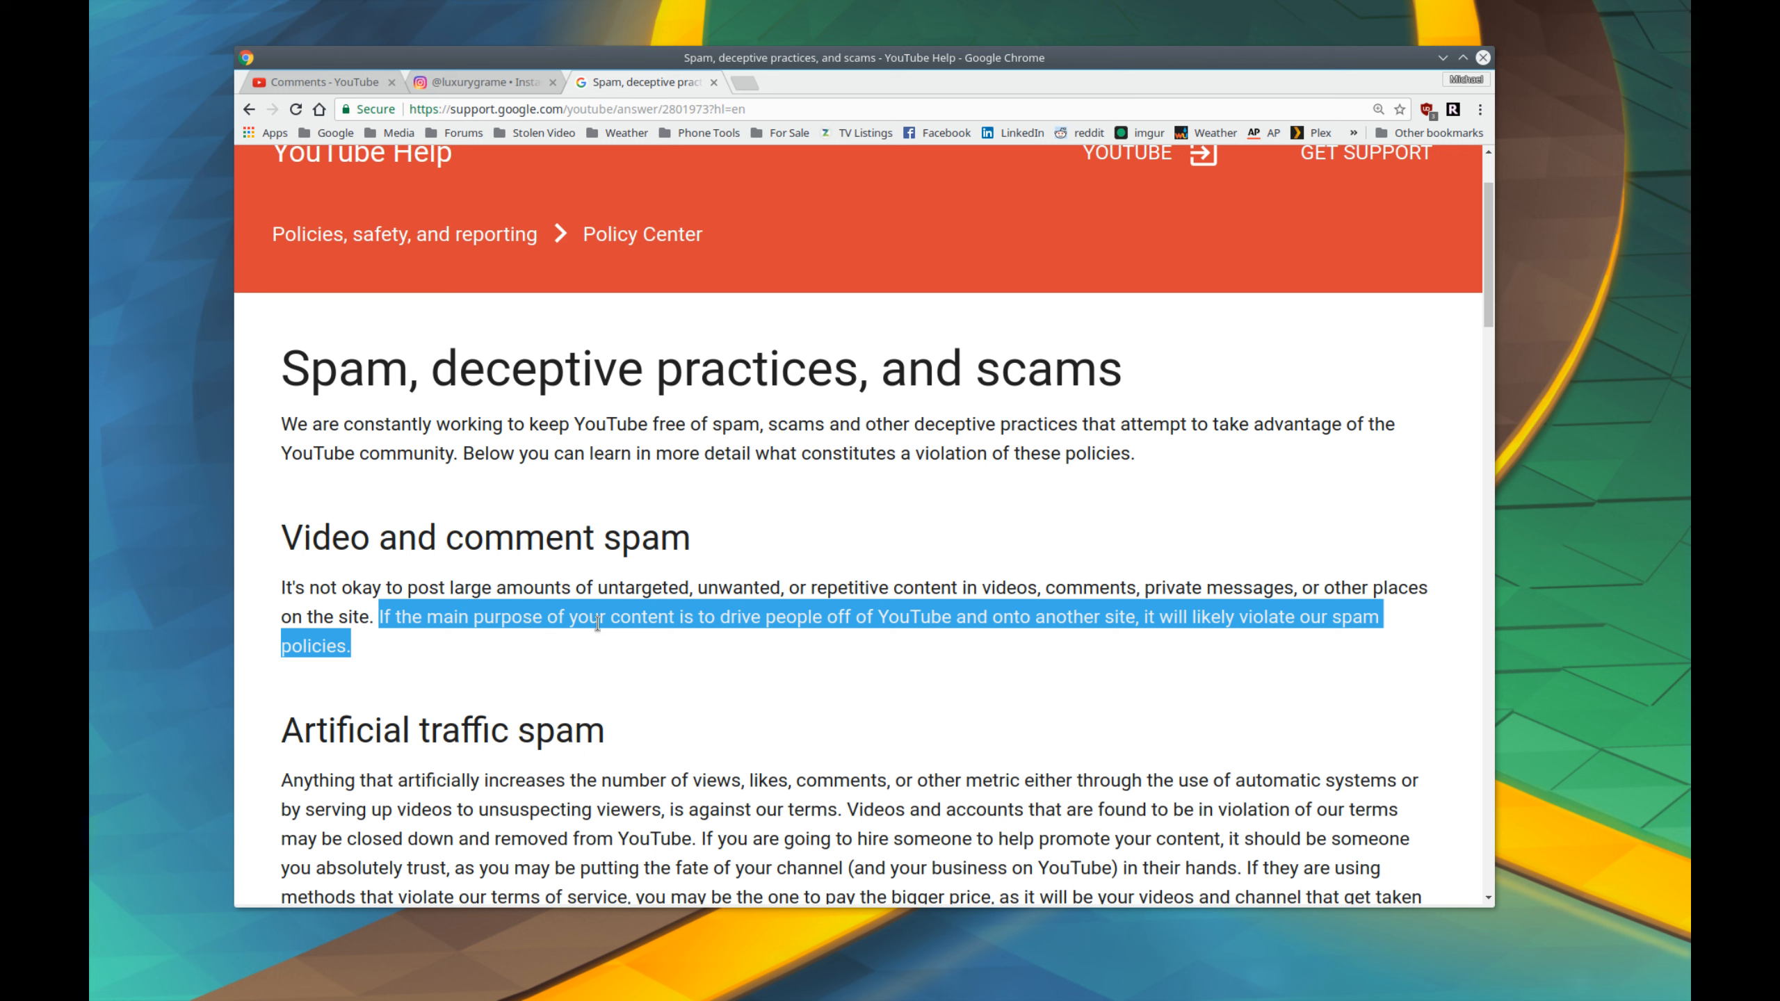
mouse_move(938, 625)
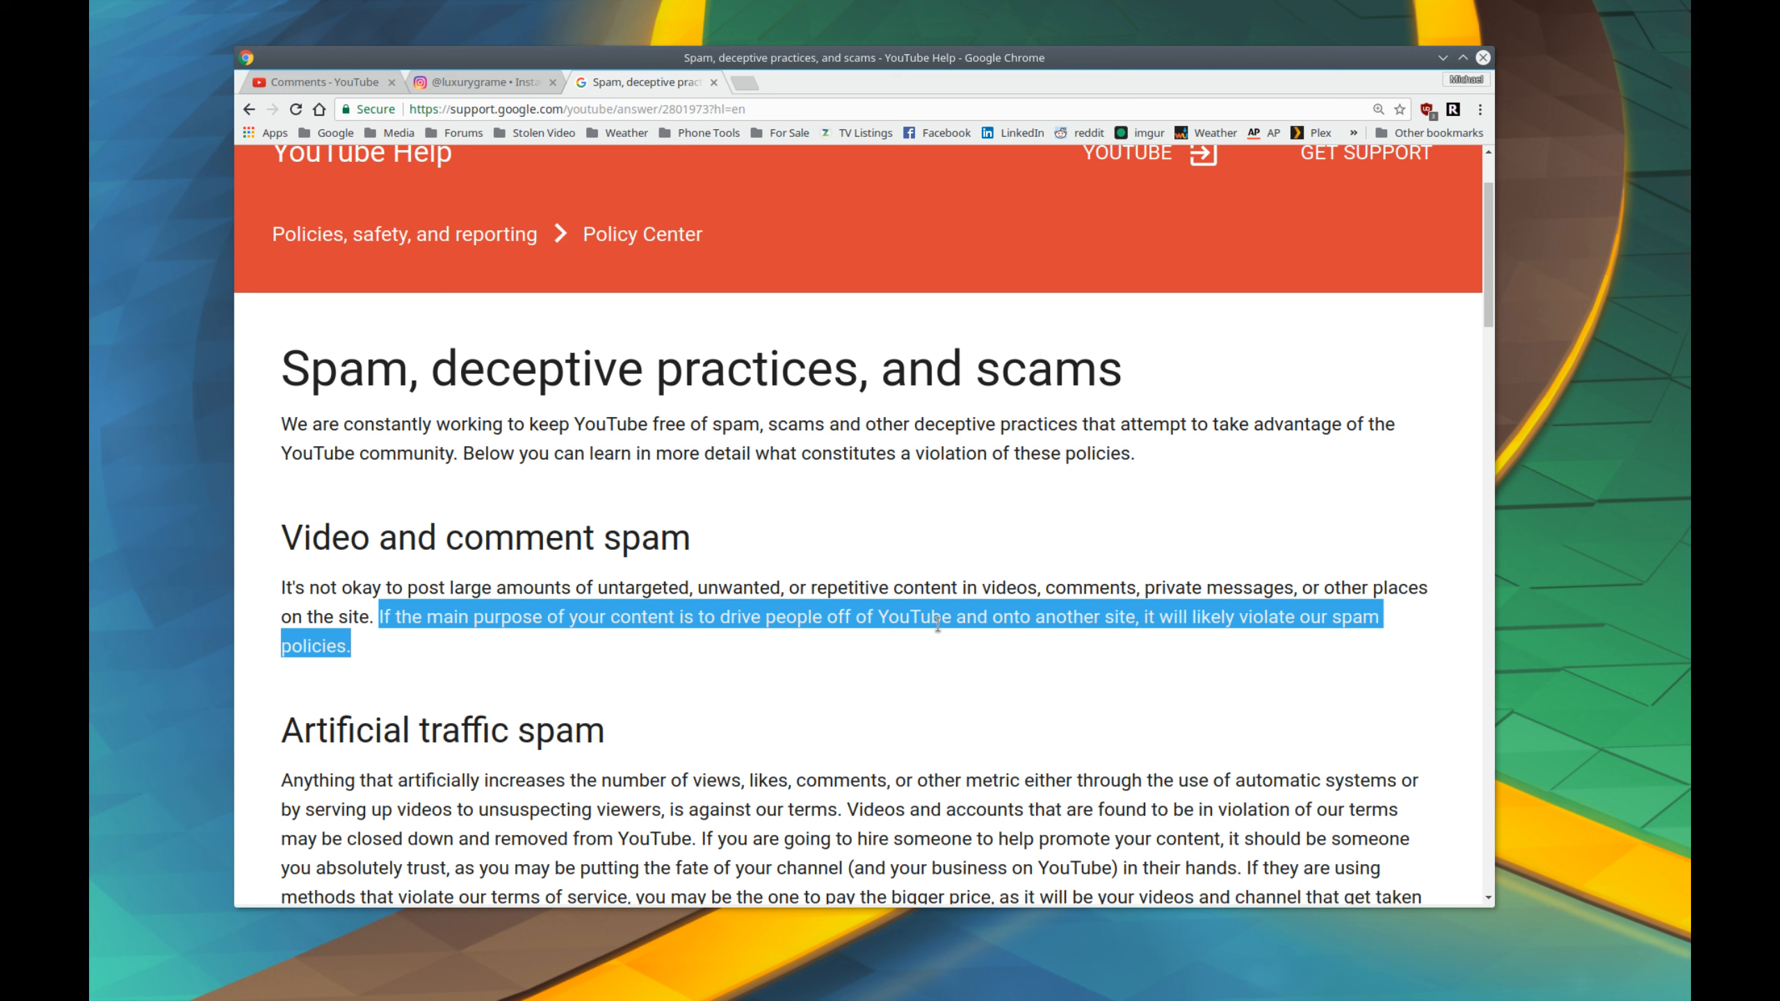
mouse_move(1283, 618)
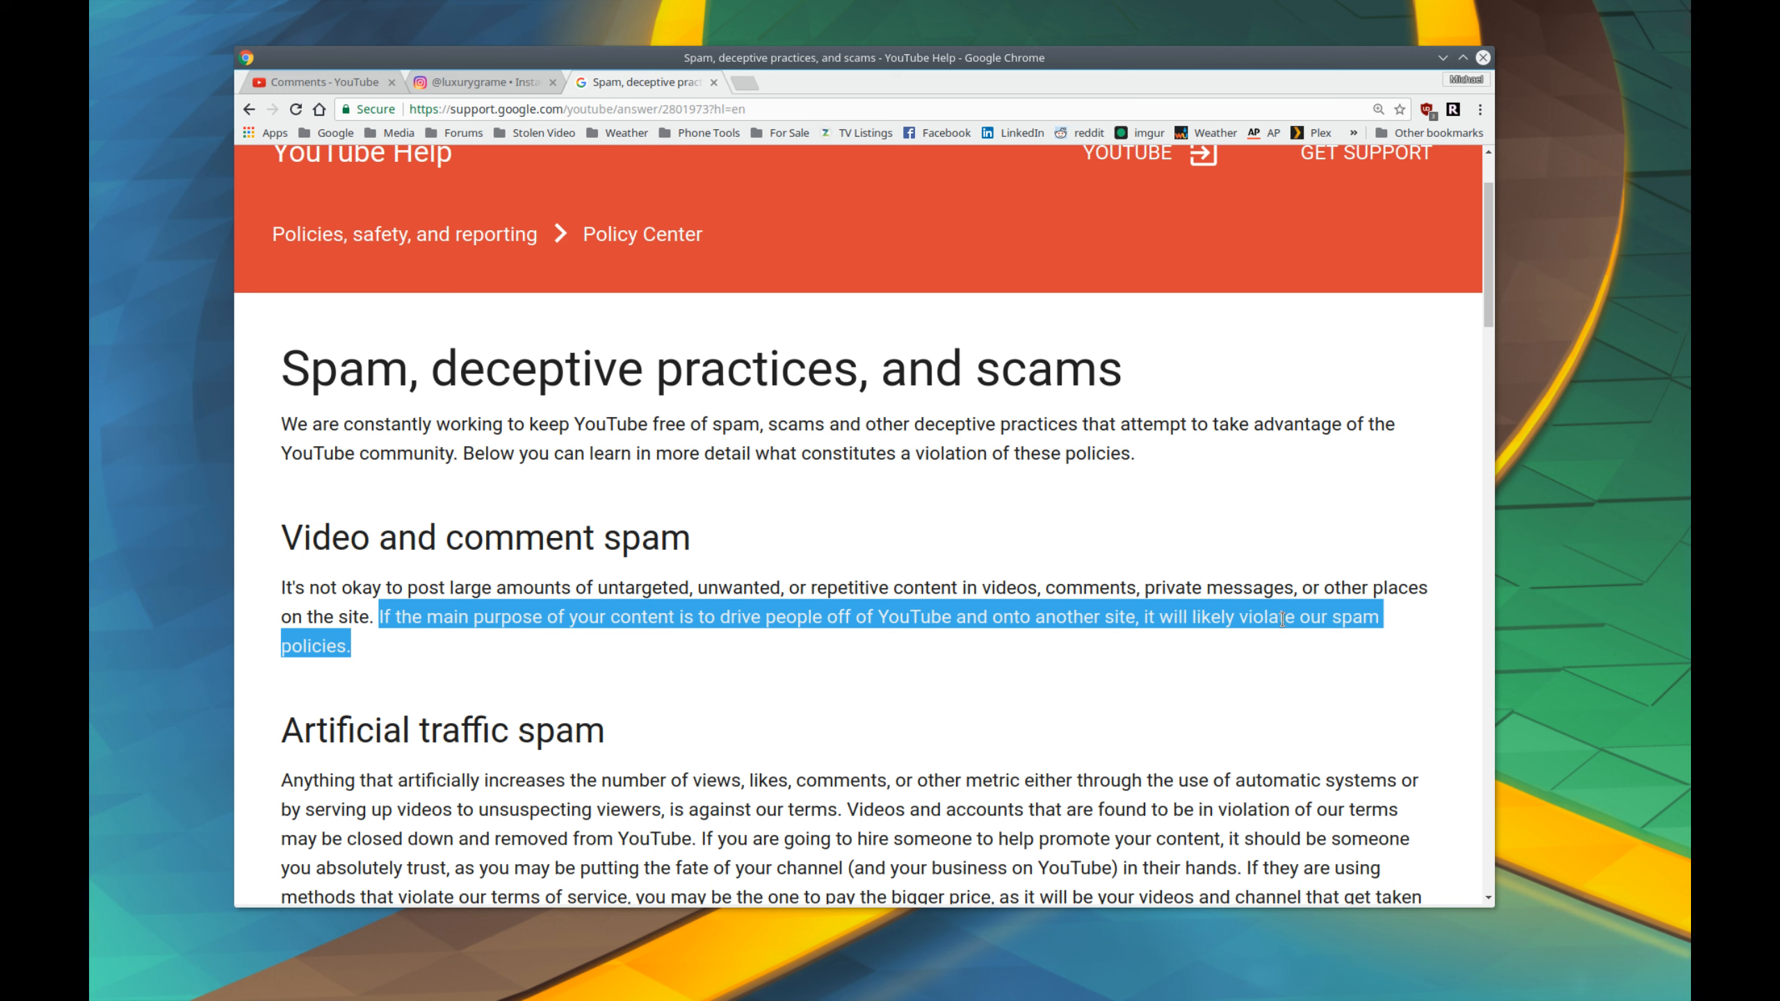